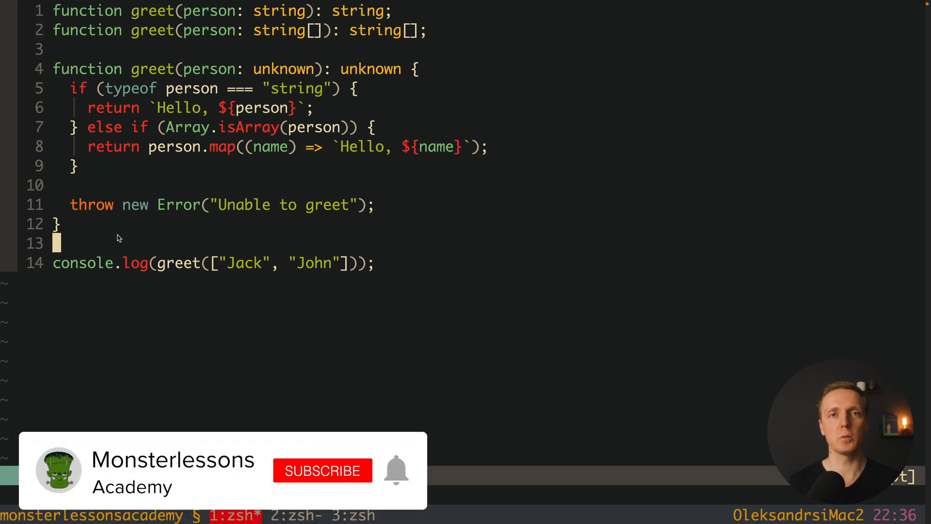
Switch from the greet overloads in Vim to tmux window 3's empty zsh prompt.
left_click(322, 470)
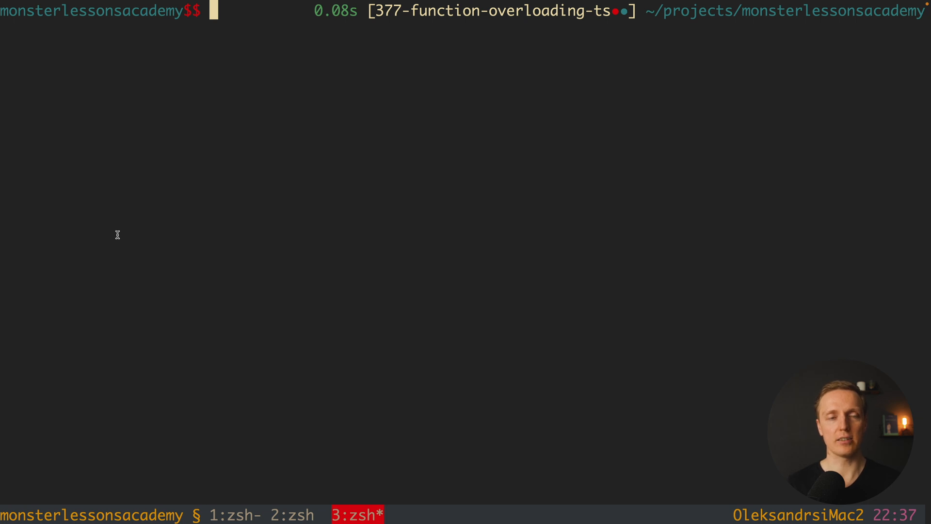
Compile src/main.ts with the local tsc into build.js with a source map.
type("./node_modules/typescript/bin/tsc src/main.ts --outfile build.js --sourceMap")
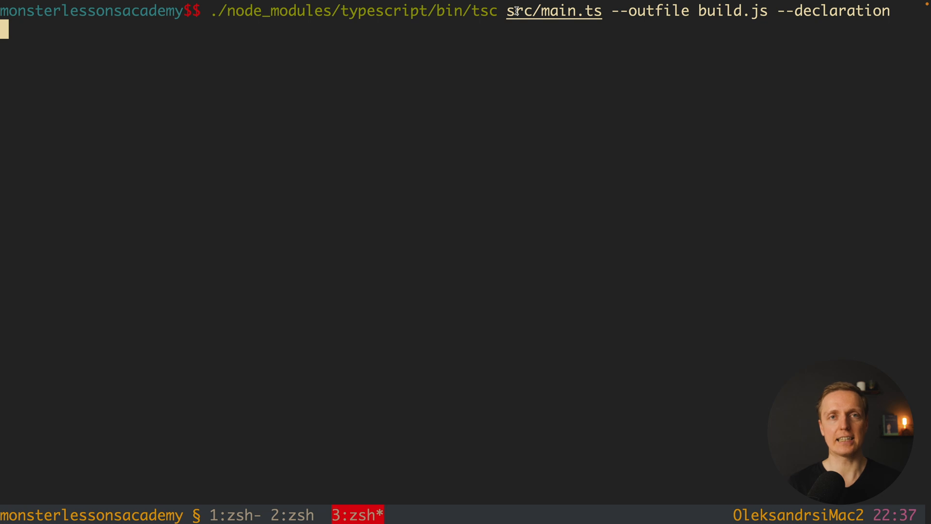
key("Return")
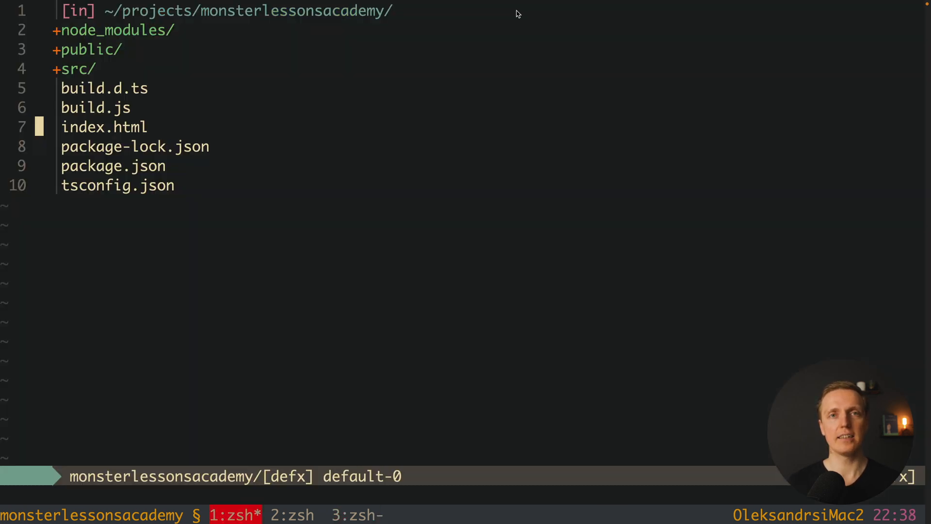
key("k")
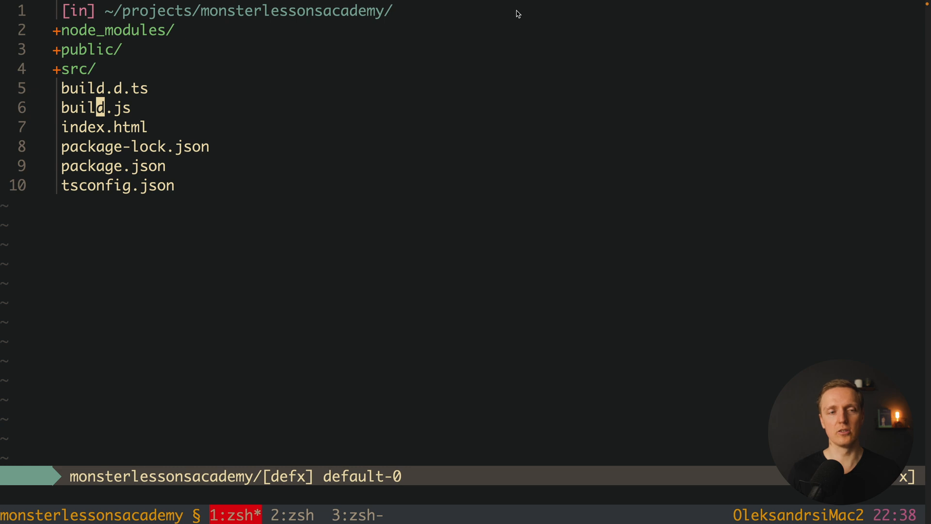
key("Up")
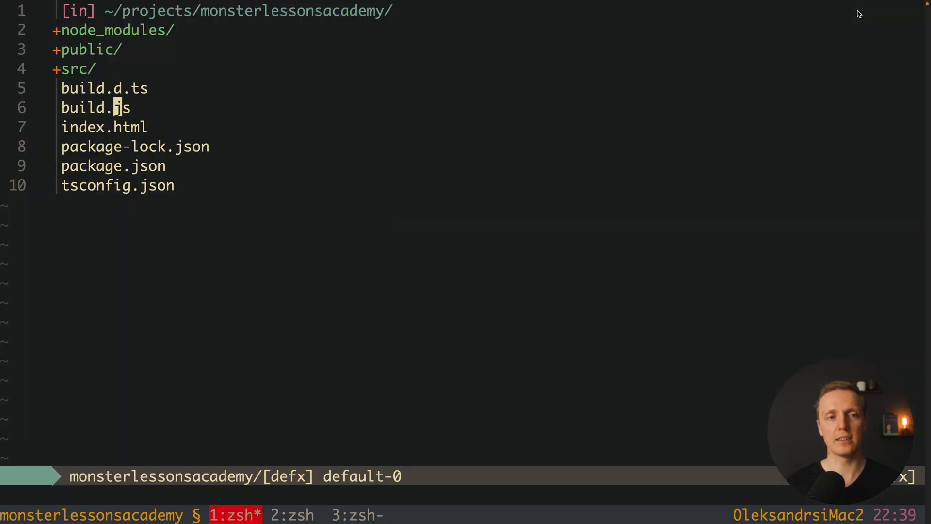
key("Up")
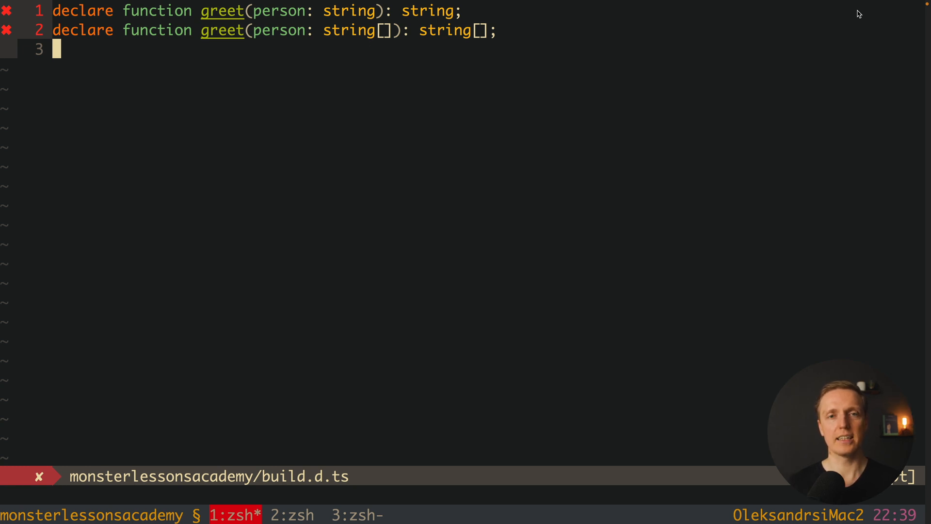
mouse_move(508, 43)
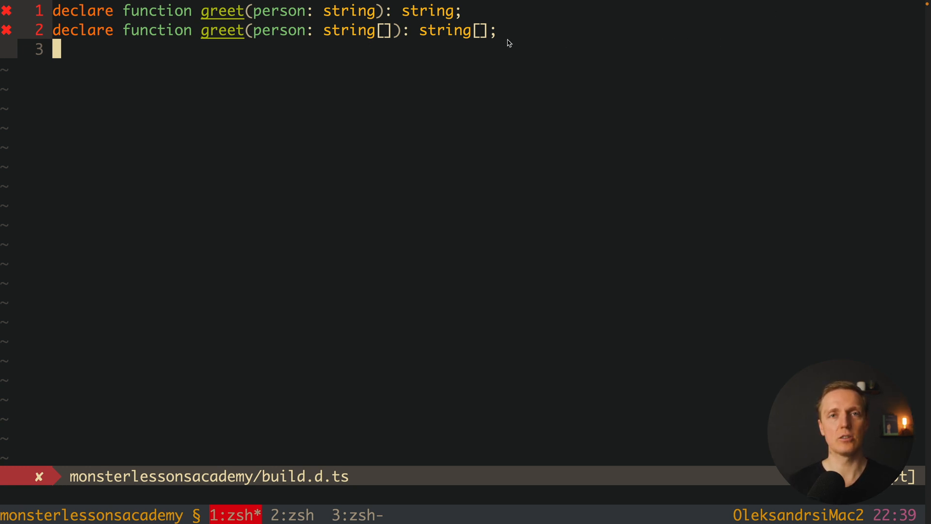
mouse_move(467, 42)
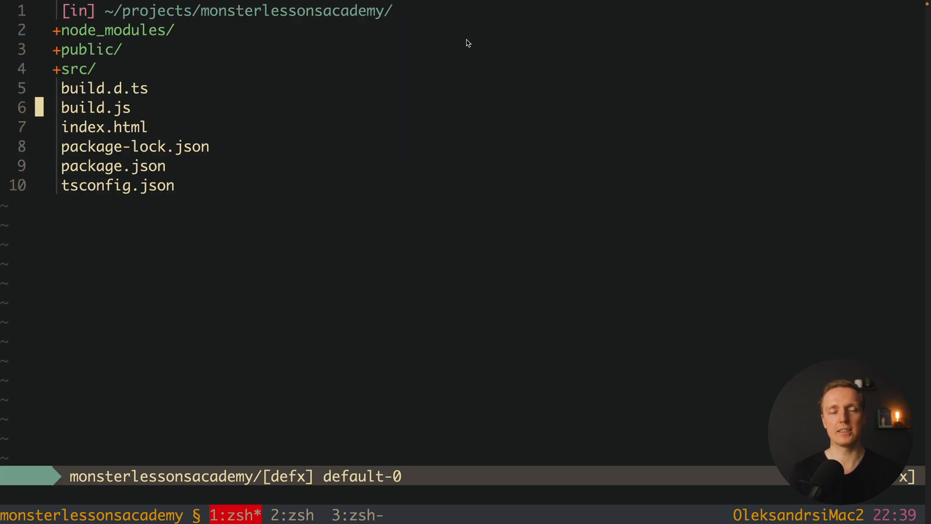
key("Up")
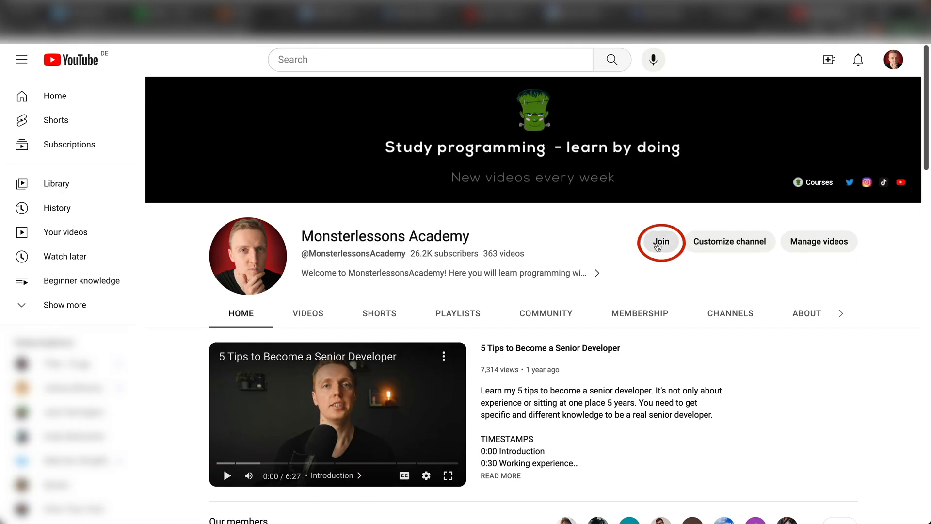
View the Monsterlessons Silver membership tier at €4.99 per month in the Join dialog.
left_click(661, 241)
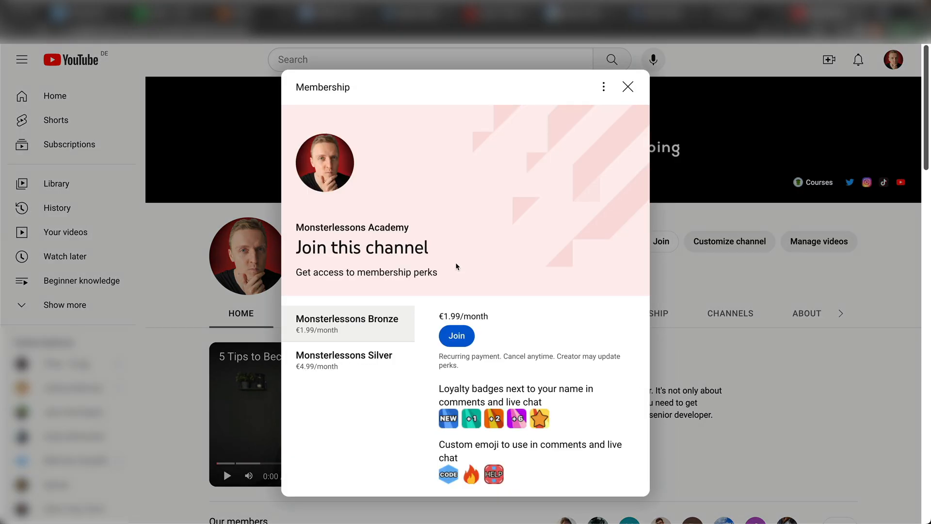
scroll("down", 3)
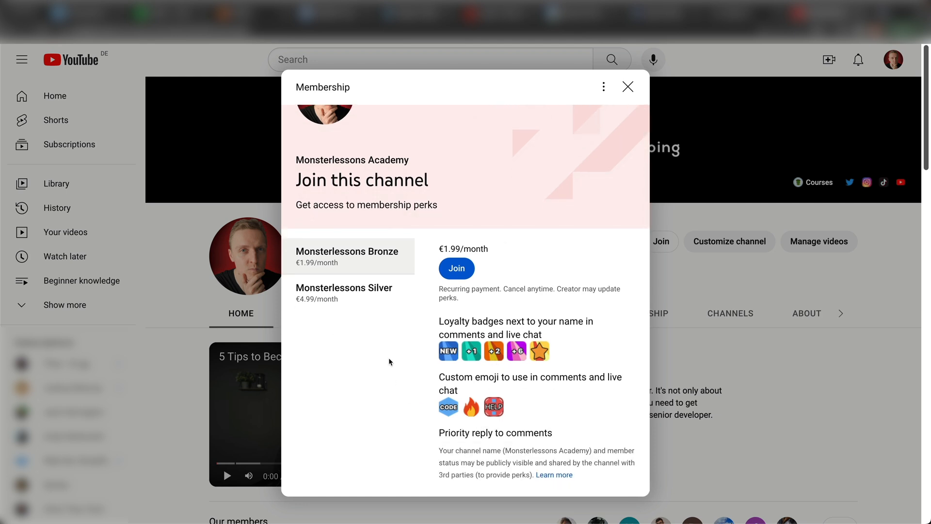
left_click(343, 292)
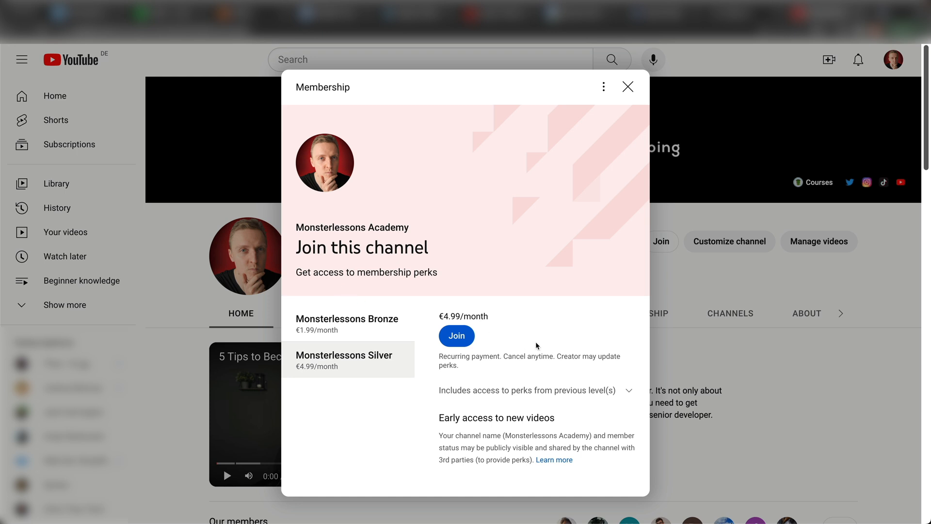
mouse_move(532, 394)
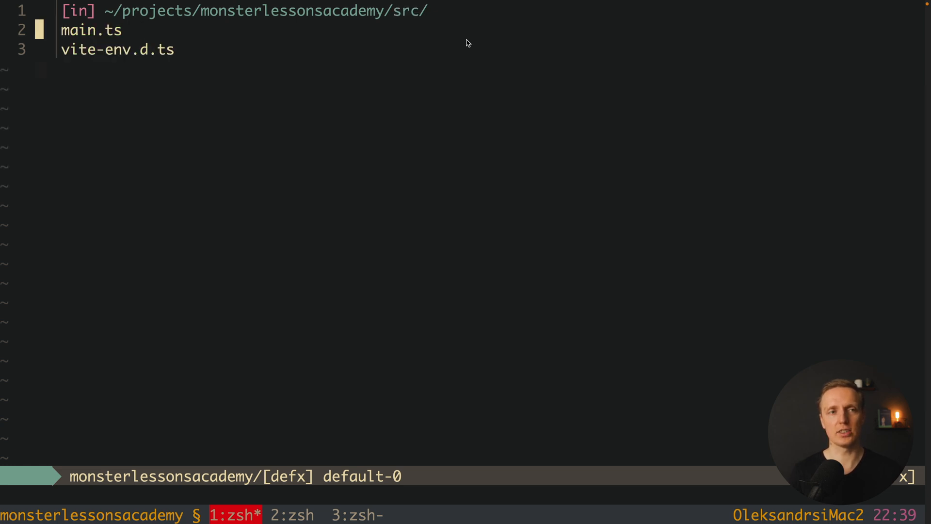
Add import {foo} from 'foo' as line 1 of main.ts.
type("import {foo")
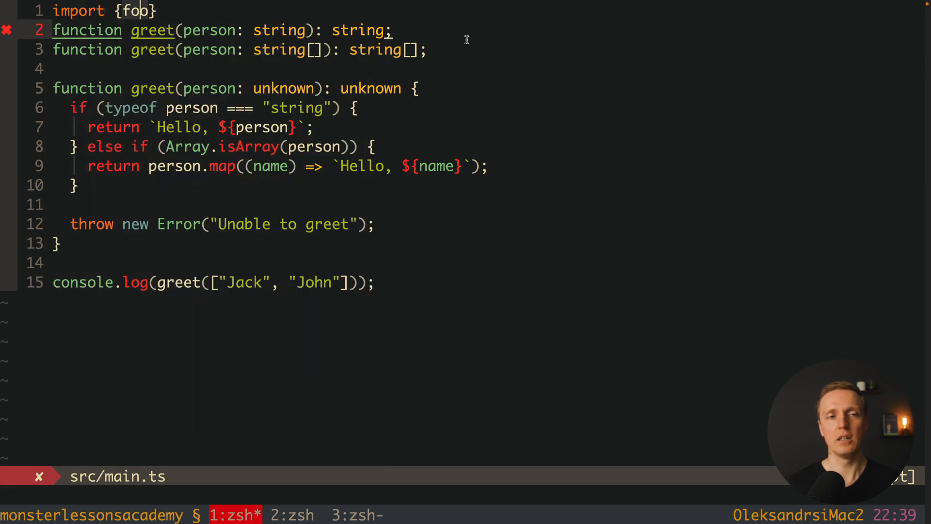
type("from 'foo'")
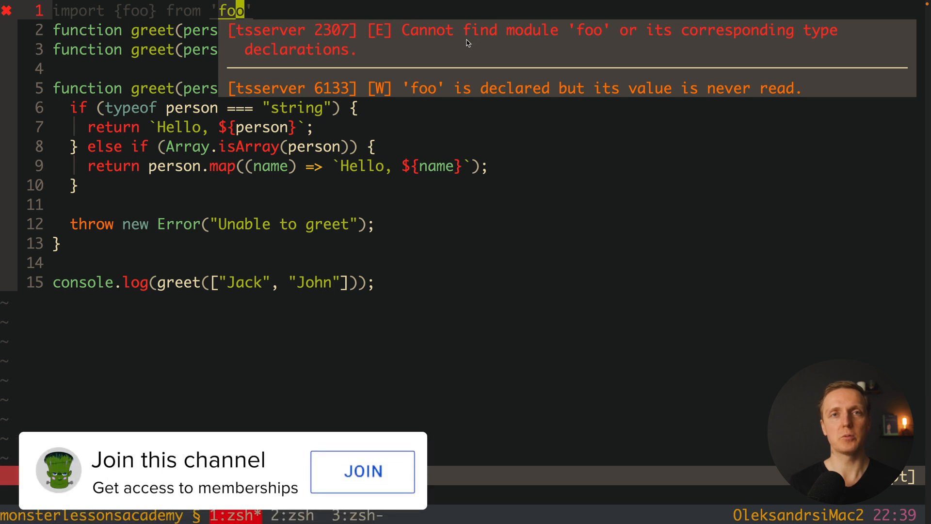
mouse_move(404, 486)
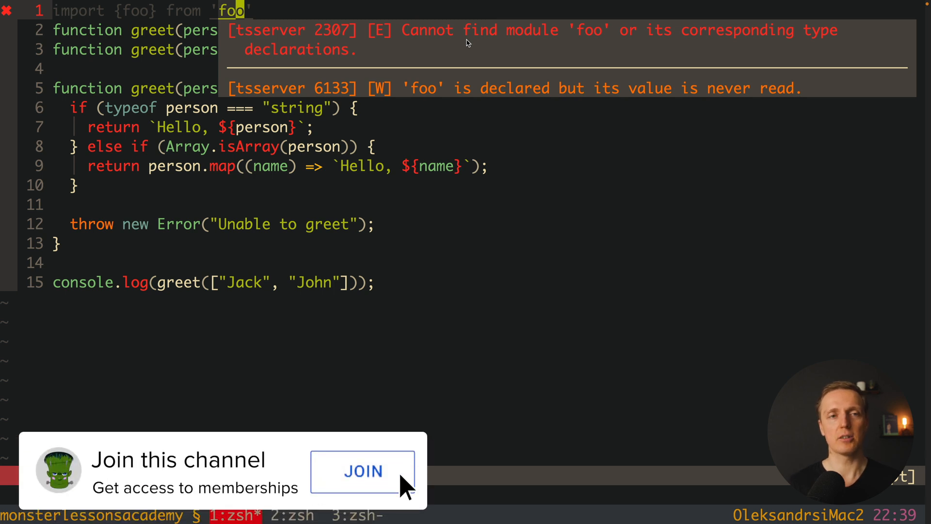